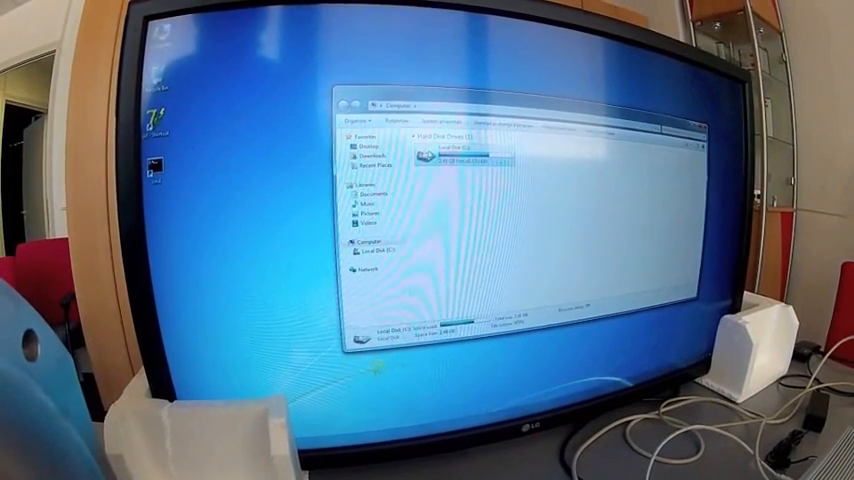
Step: Enter the local disk drive's root to list its top-level folders such as Windows and Program Files
{"action": "double_click", "coordinate": [440, 150]}
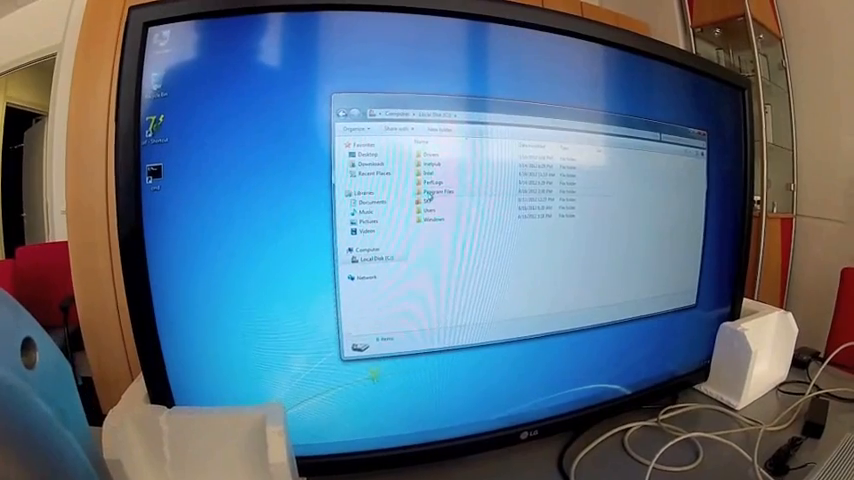